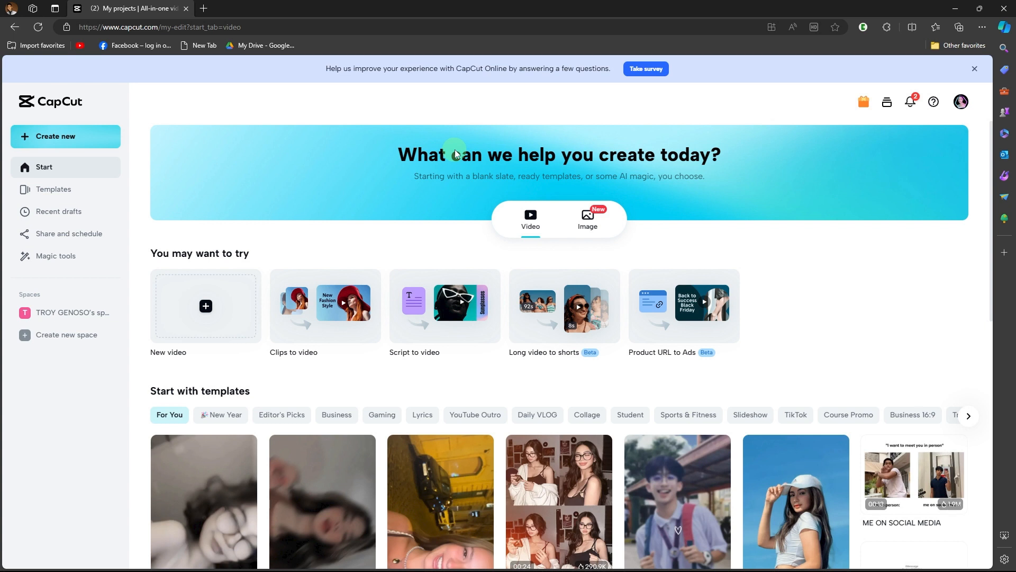
{"action": "mouse_move", "coordinate": [435, 156]}
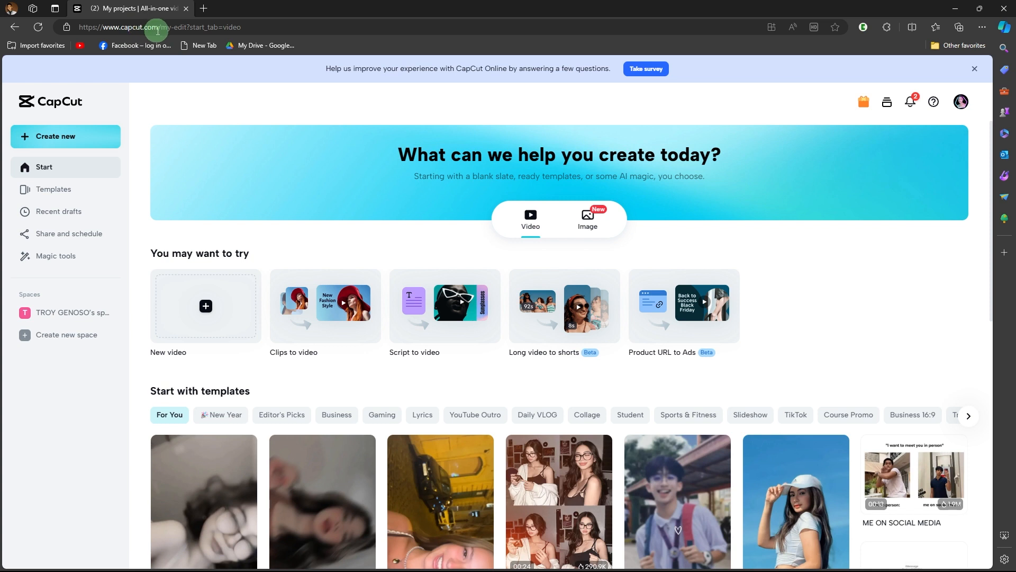
{"action": "mouse_move", "coordinate": [299, 274]}
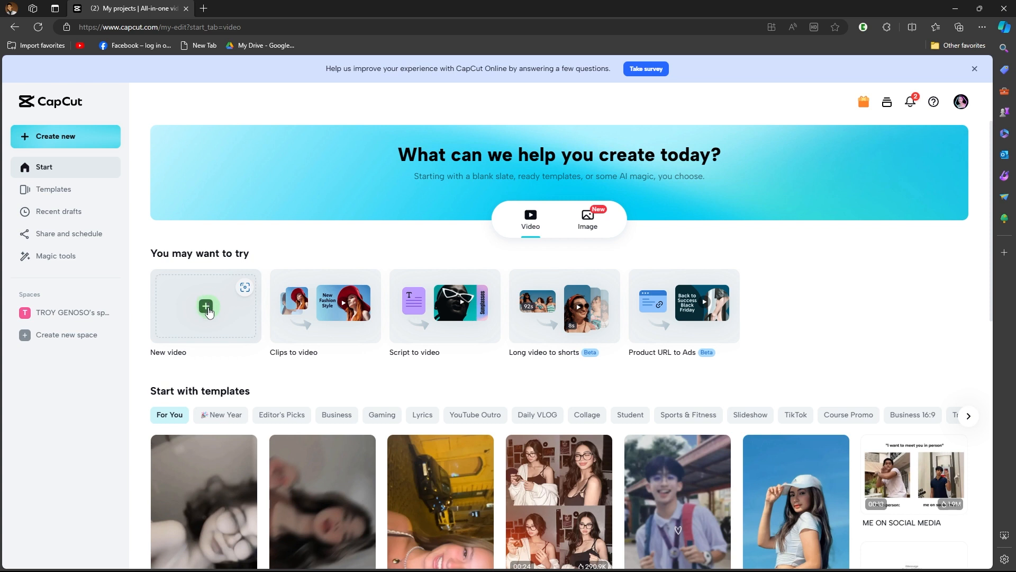
Step: Start a new blank untitled video project from the New video card
{"action": "left_click", "coordinate": [205, 305]}
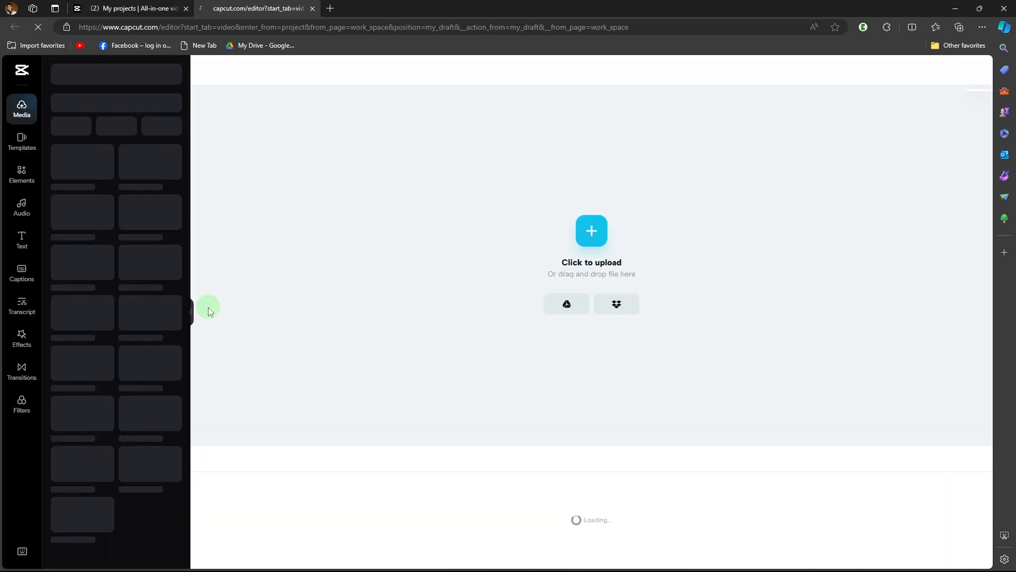
{"action": "mouse_move", "coordinate": [590, 232]}
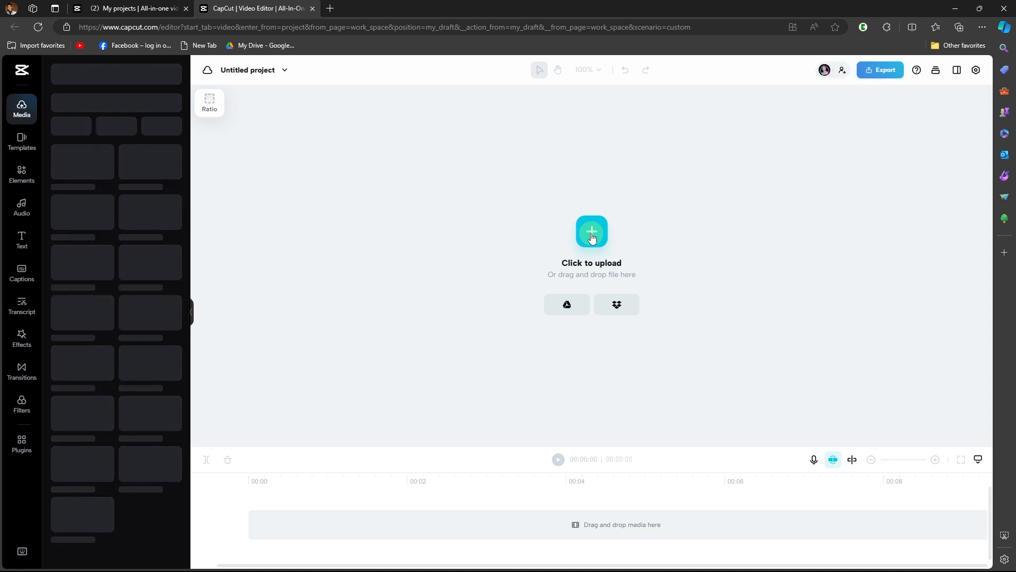
{"action": "left_click", "coordinate": [591, 232]}
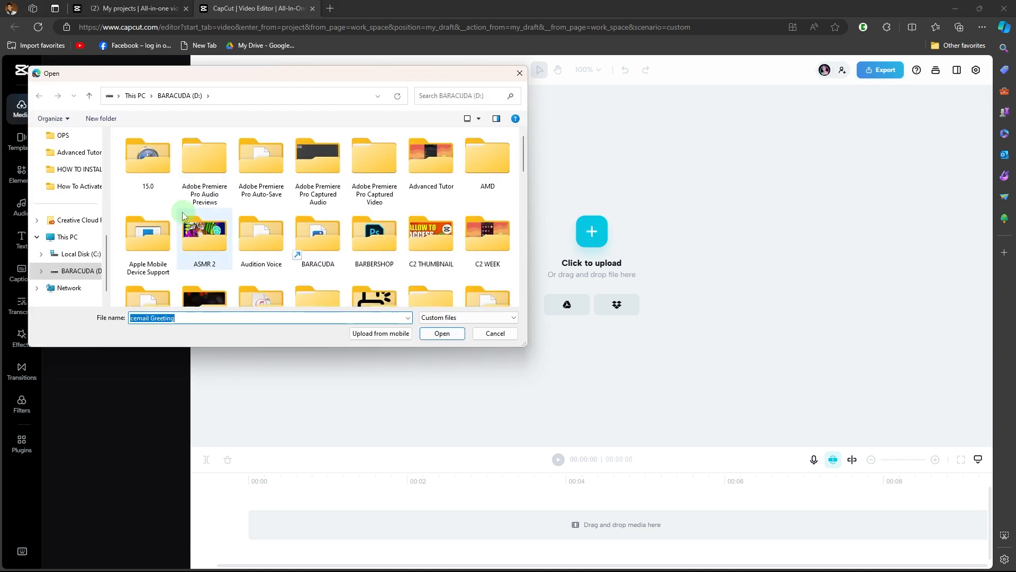
{"action": "scroll", "scroll_direction": "down", "scroll_amount": 3}
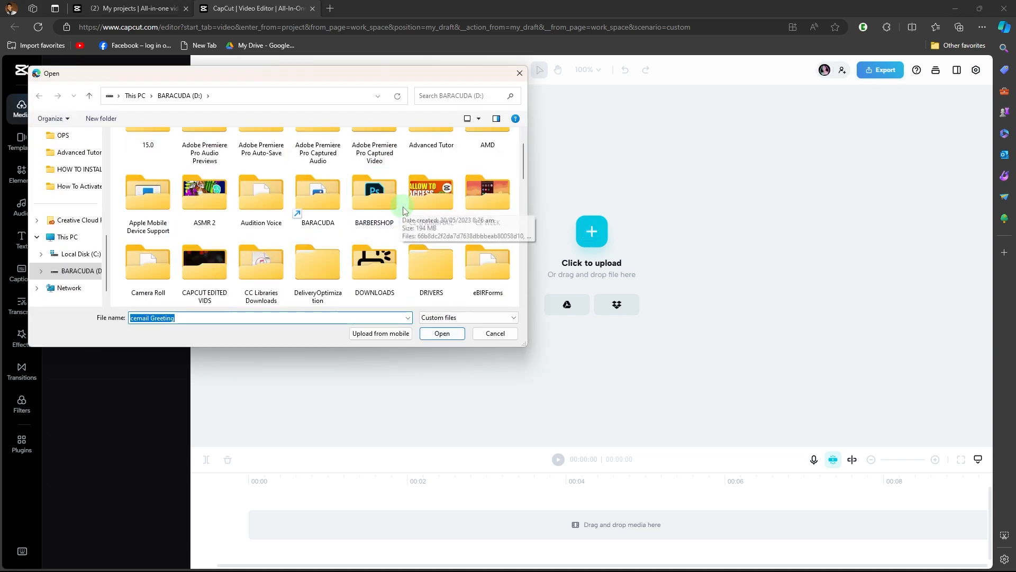
{"action": "scroll", "scroll_direction": "down", "scroll_amount": 3}
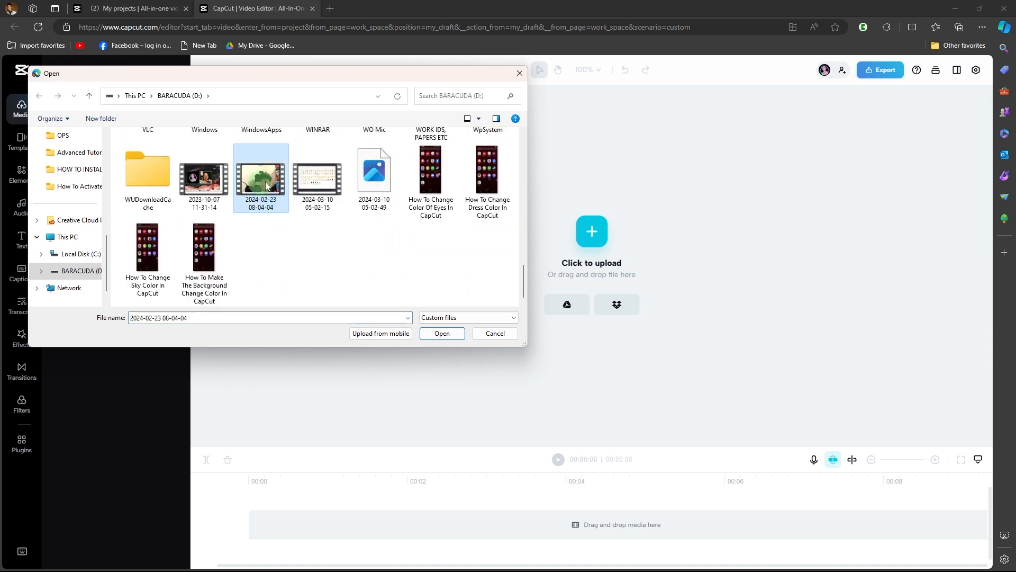
{"action": "left_click", "coordinate": [441, 333]}
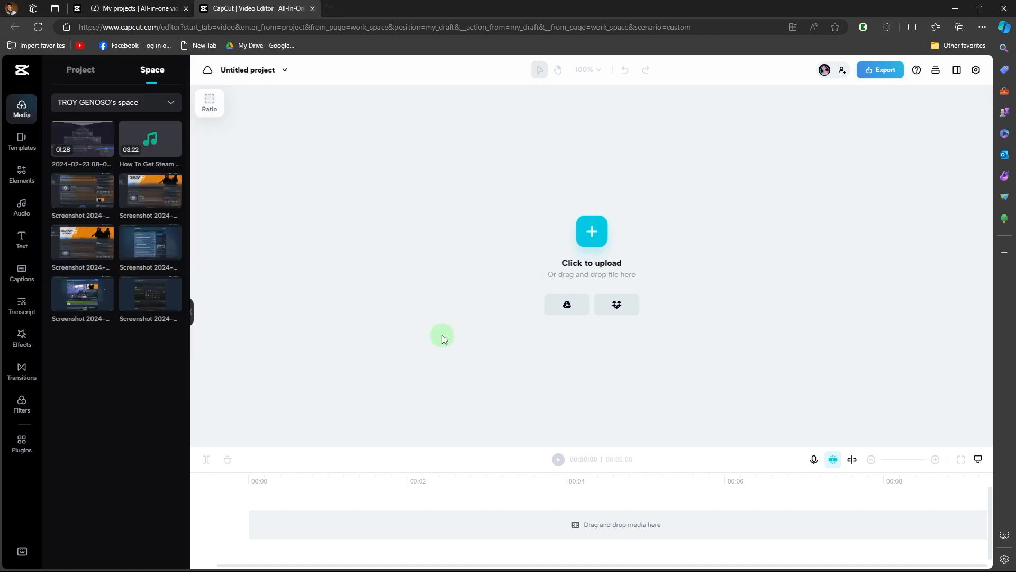
{"action": "left_click", "coordinate": [80, 70]}
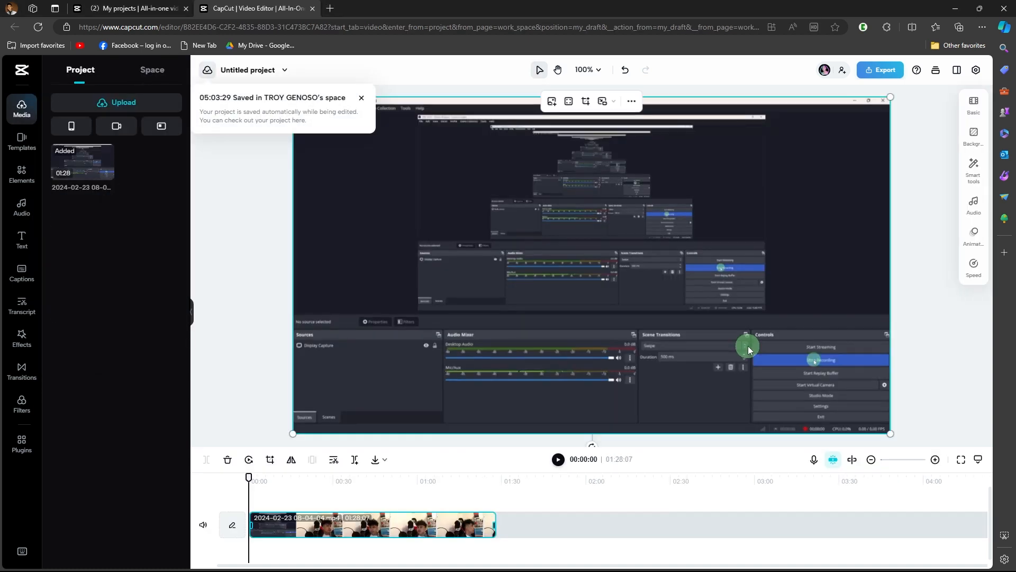
Step: Add the Awesome!, TRY IT NOW! and STREET INTERVIEW #CAPCUT trending text templates over the video
{"action": "left_click", "coordinate": [362, 98]}
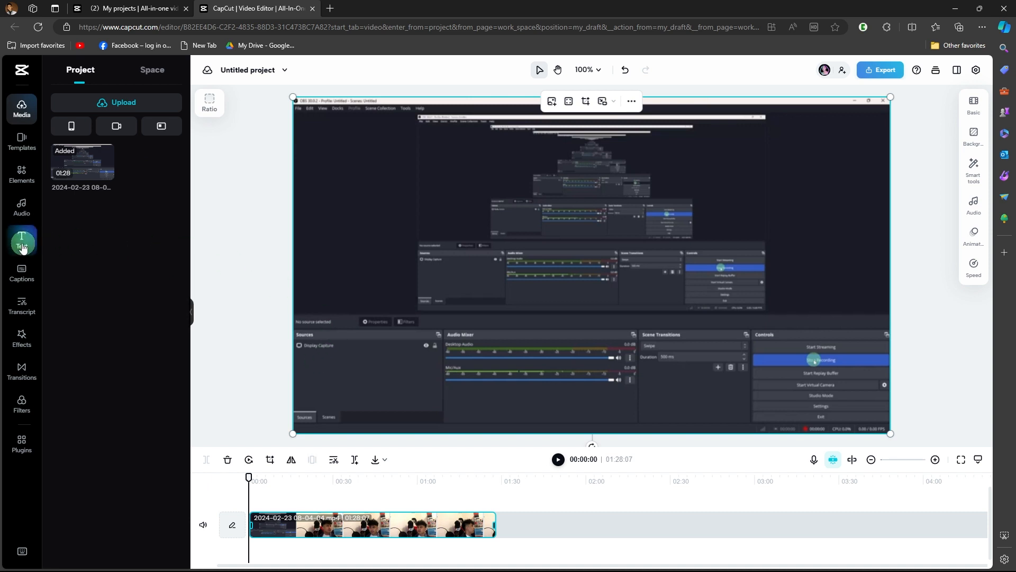
{"action": "left_click", "coordinate": [21, 240]}
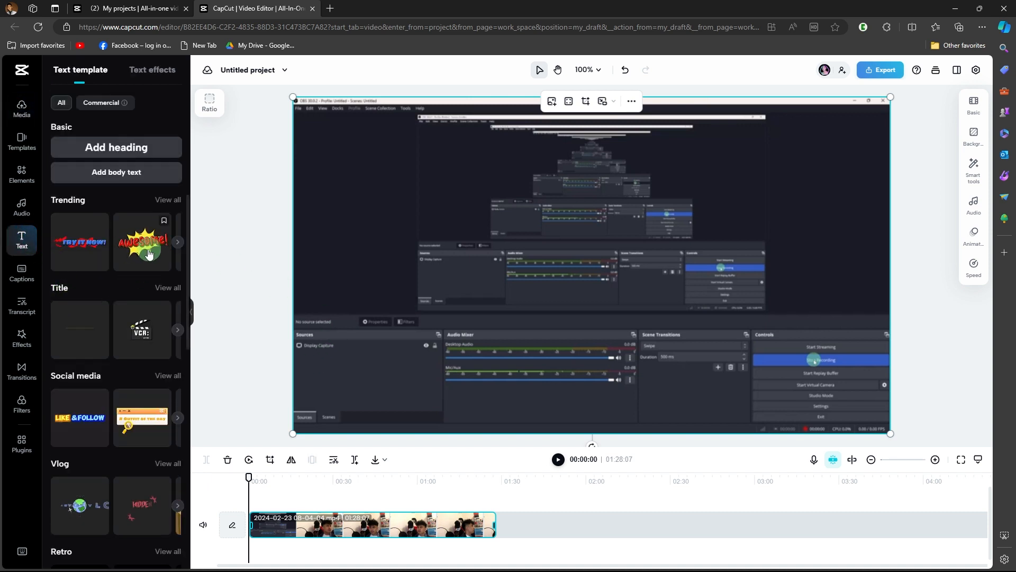
{"action": "left_click", "coordinate": [142, 241]}
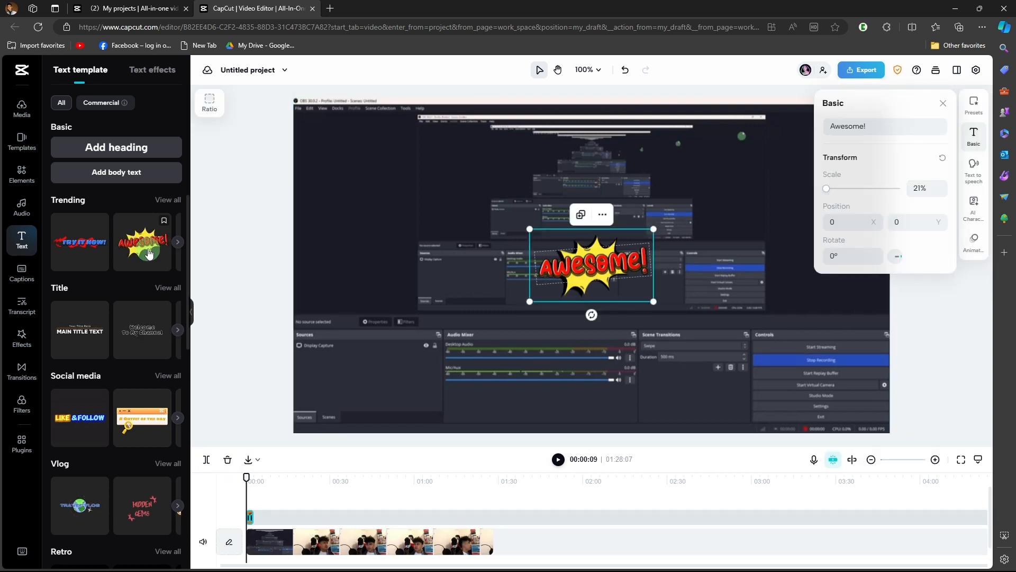
{"action": "scroll", "scroll_direction": "down", "scroll_amount": 3}
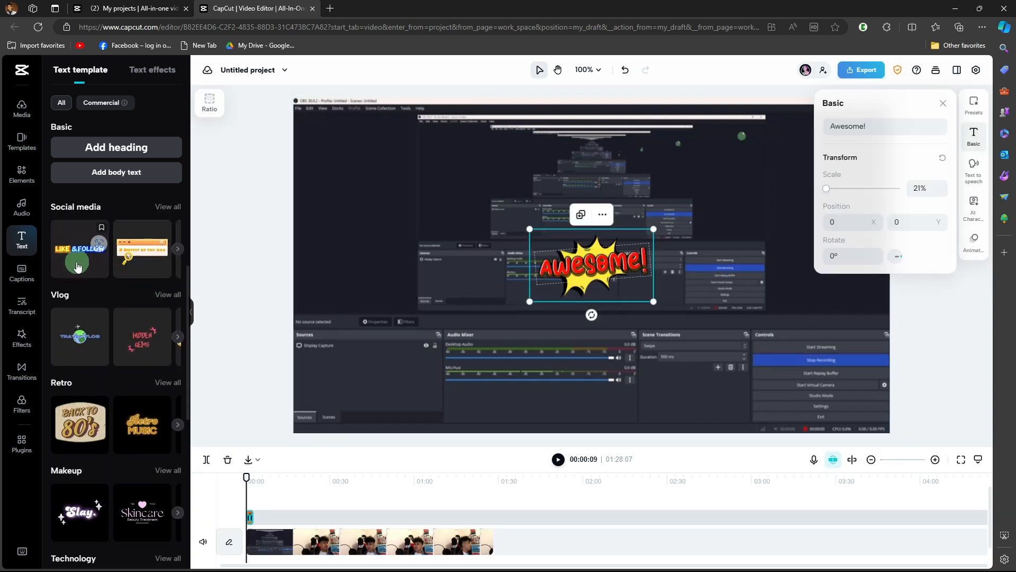
{"action": "scroll", "scroll_direction": "down", "scroll_amount": 3}
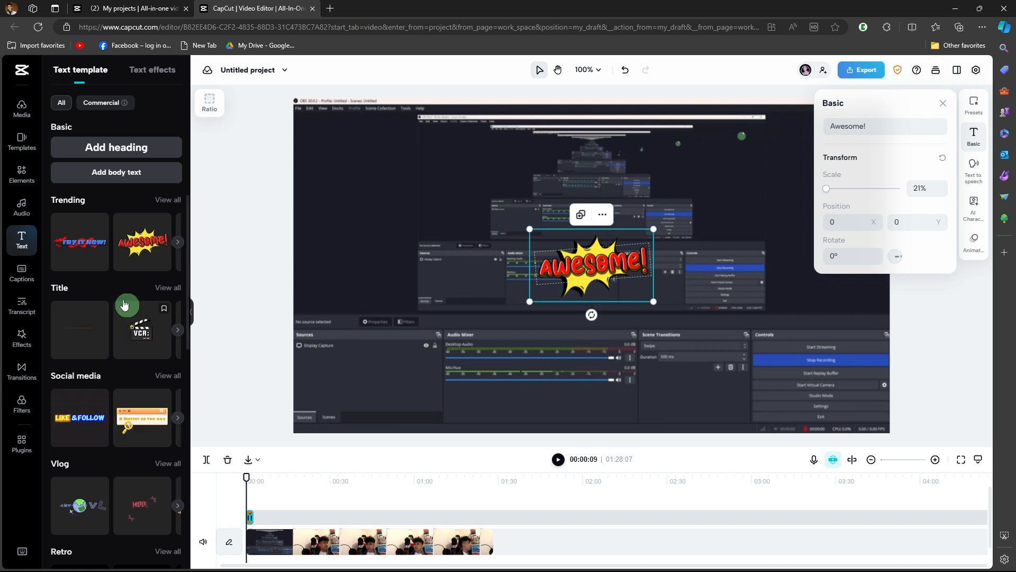
{"action": "left_click", "coordinate": [79, 241]}
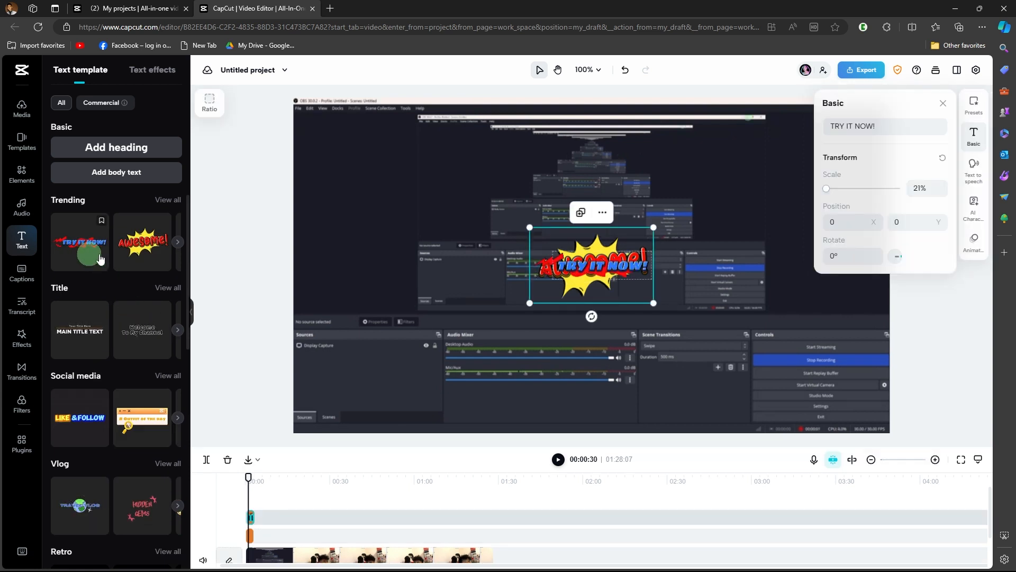
{"action": "left_click", "coordinate": [178, 241]}
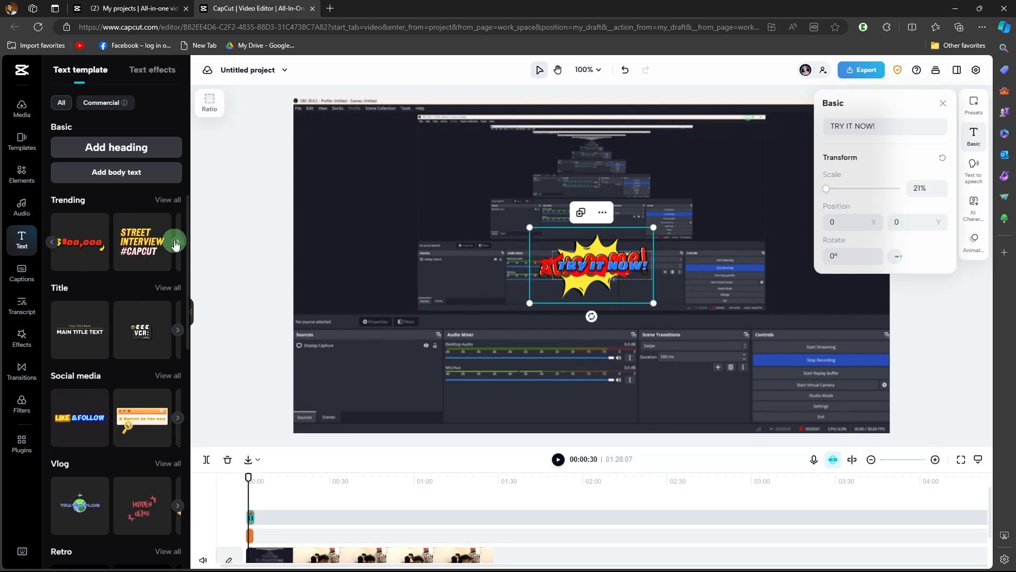
{"action": "left_click", "coordinate": [140, 243]}
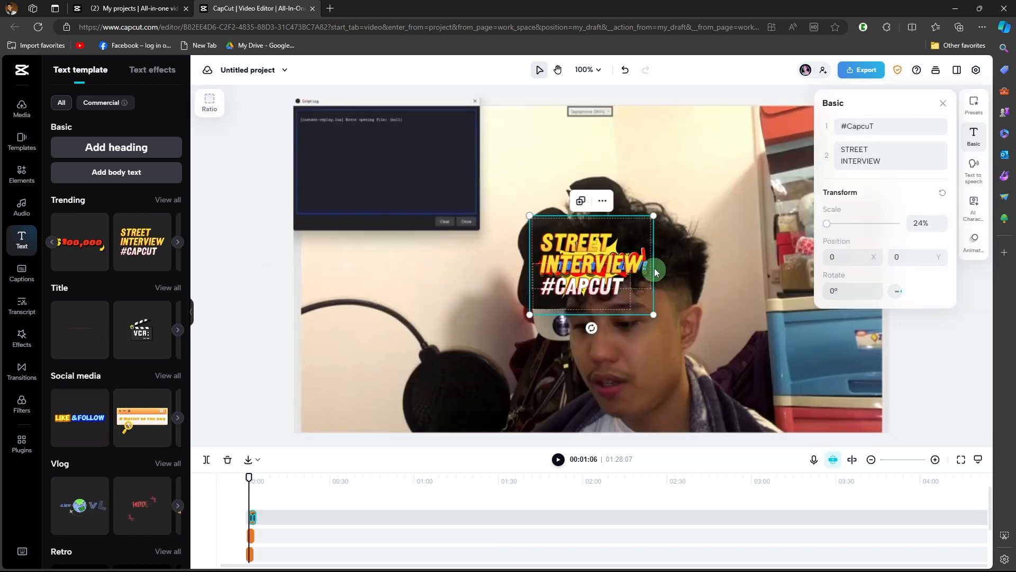